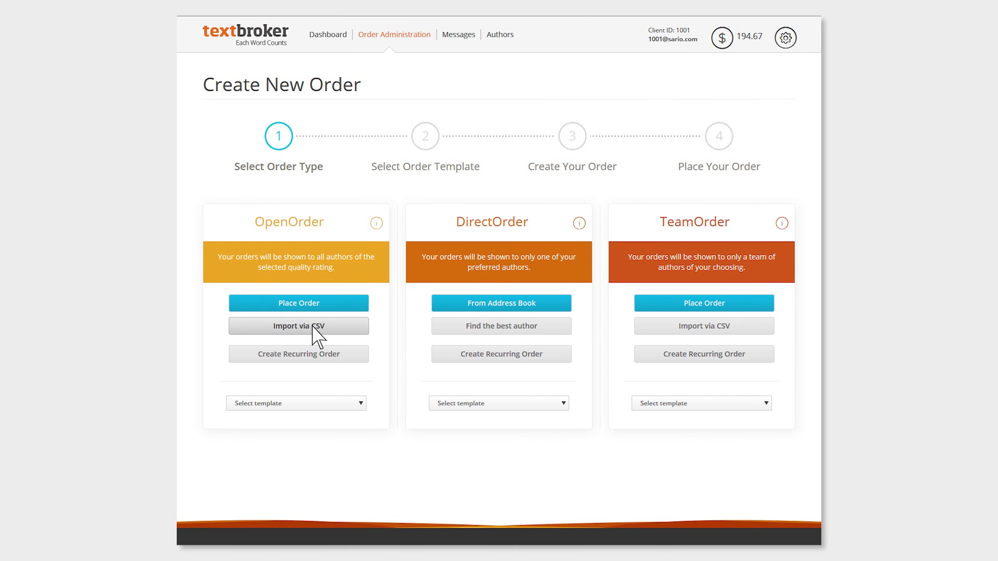
Step: Start an OpenOrder CSV import and download the example CSV order template
{"action": "left_click", "coordinate": [298, 326]}
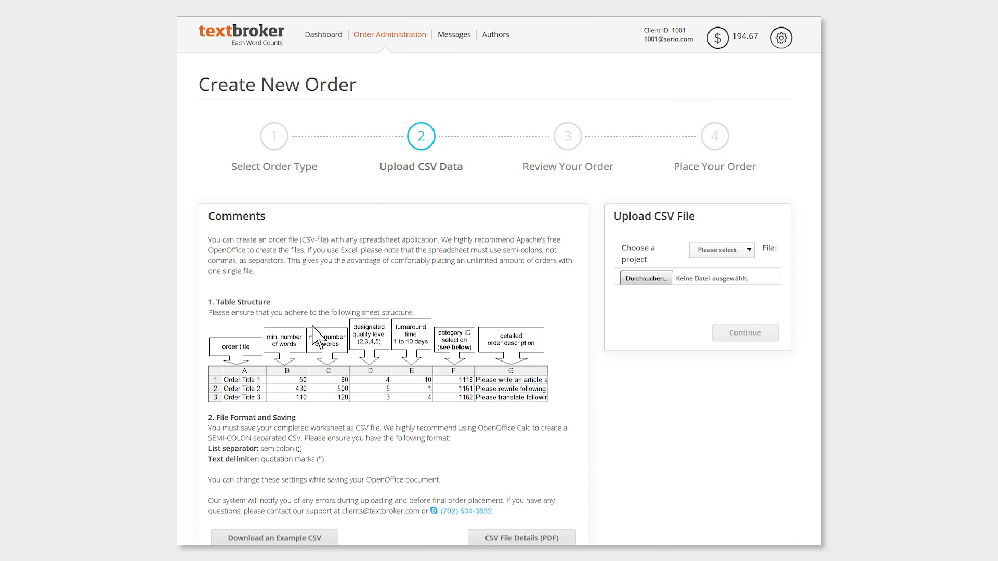
{"action": "scroll", "scroll_direction": "down", "scroll_amount": 3}
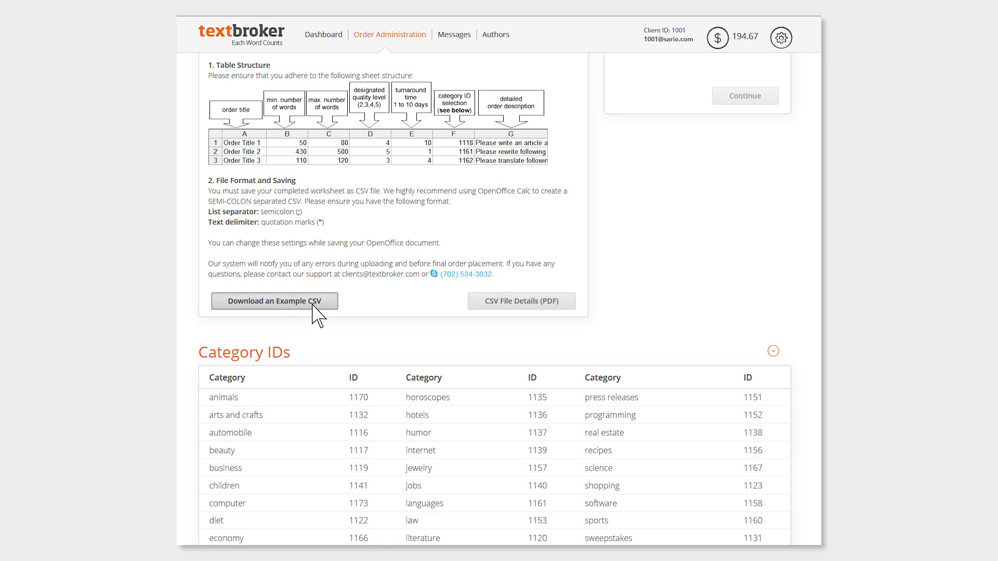
{"action": "left_click", "coordinate": [273, 300]}
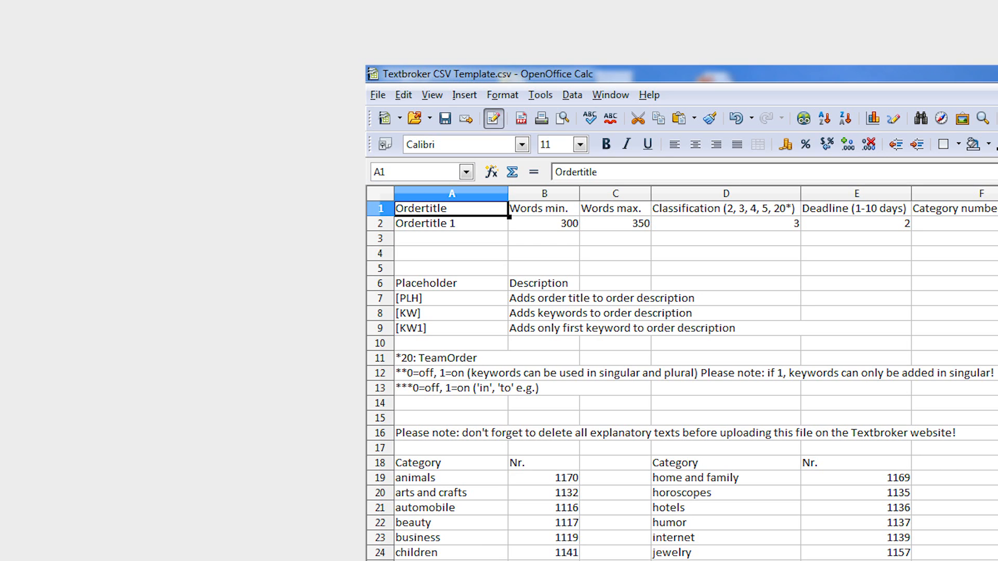
Step: Enter the title 'Blog article: Content Marketing' with 800 to 1200 words and quality level 4 in row 2
{"action": "left_click", "coordinate": [450, 223]}
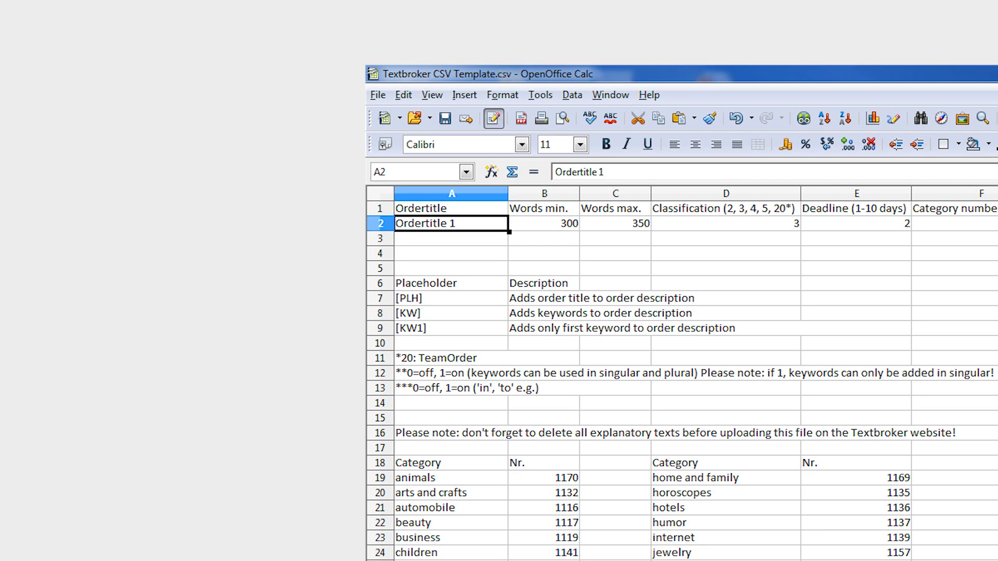
{"action": "type", "text": "Blog article: Content Marketing"}
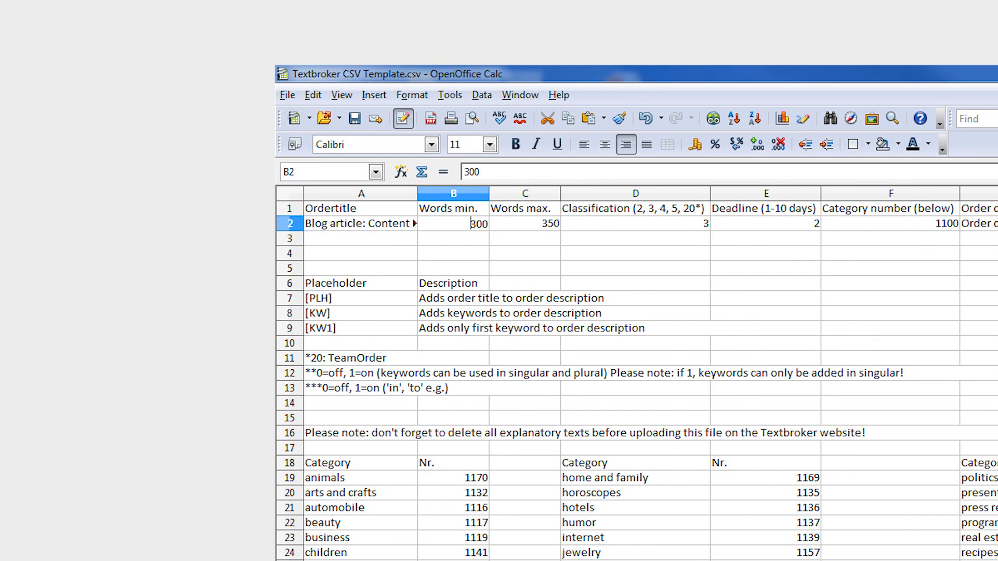
{"action": "type", "text": "800"}
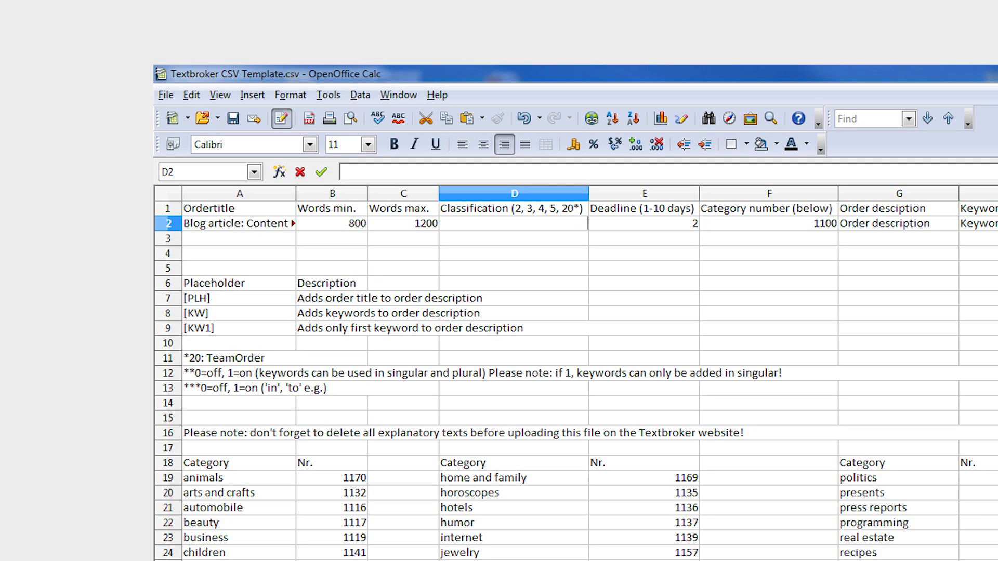
{"action": "type", "text": "20"}
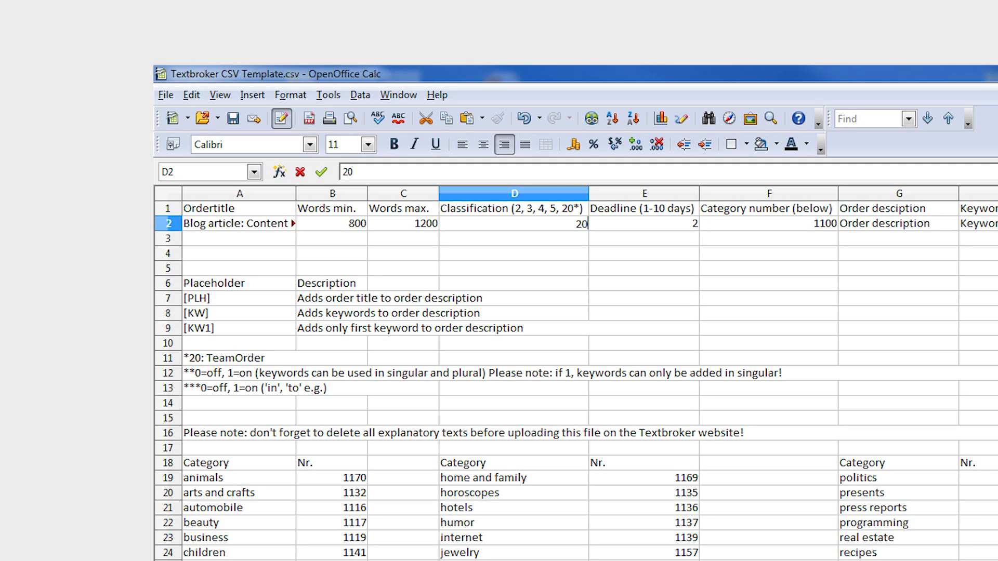
{"action": "type", "text": "4"}
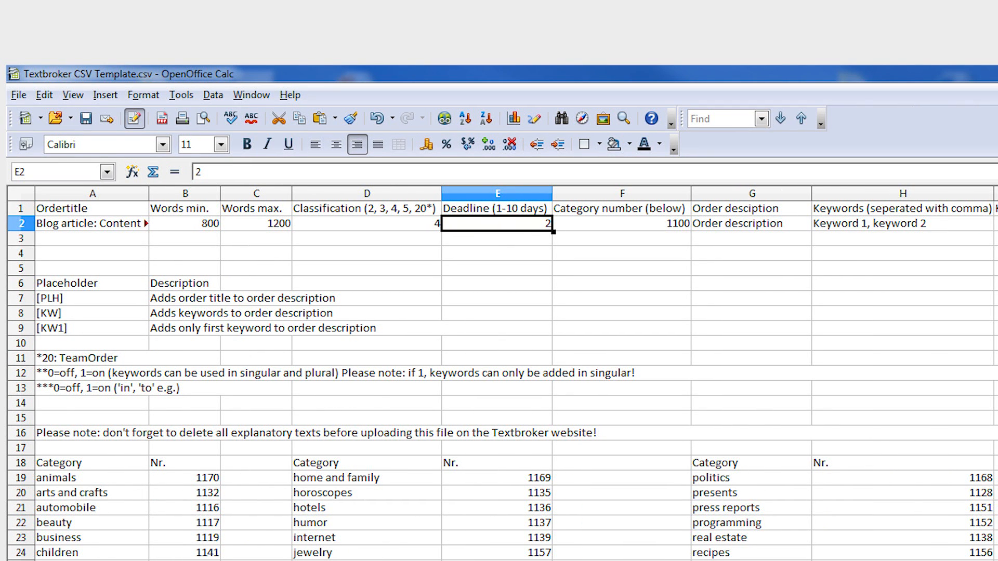
Step: Enter a 5-day deadline in E2 and category 1143 in F2
{"action": "type", "text": "5"}
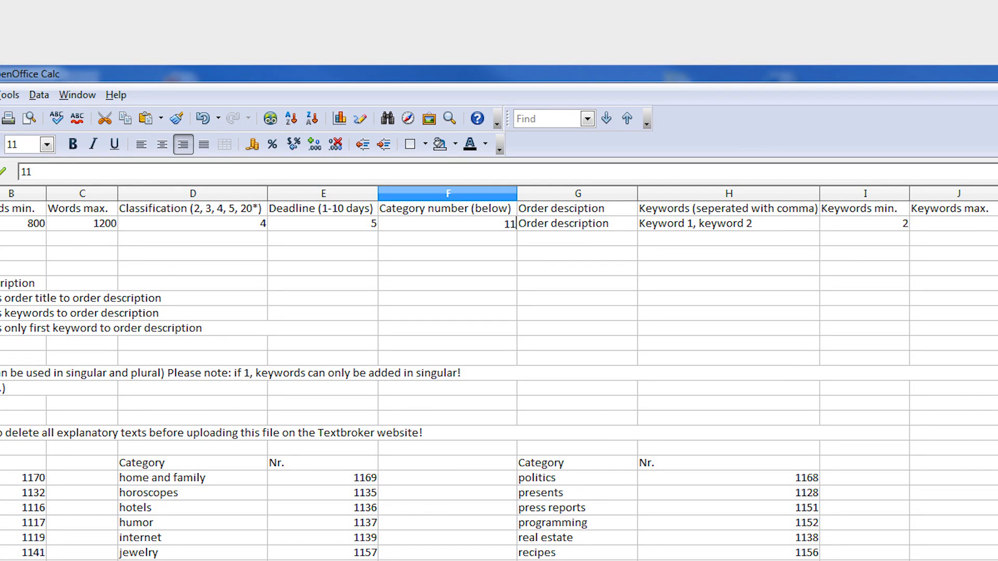
{"action": "type", "text": "1143"}
{"action": "left_click", "coordinate": [729, 224]}
{"action": "type", "text": "Content Marketing"}
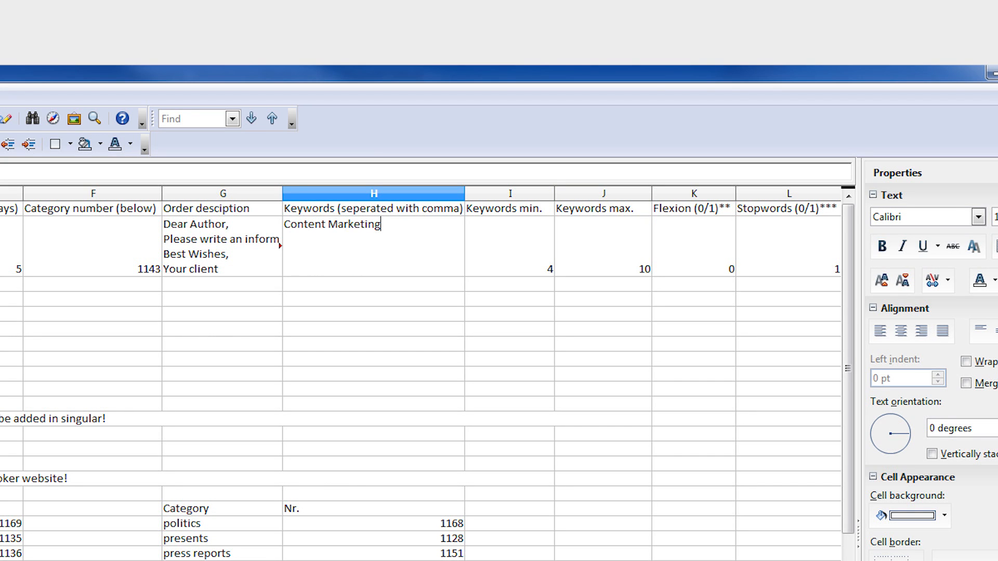
Step: Append ', Online Marketing' to the keywords in H2 and set flexion to 1 in K2
{"action": "type", "text": ", Online Marketing"}
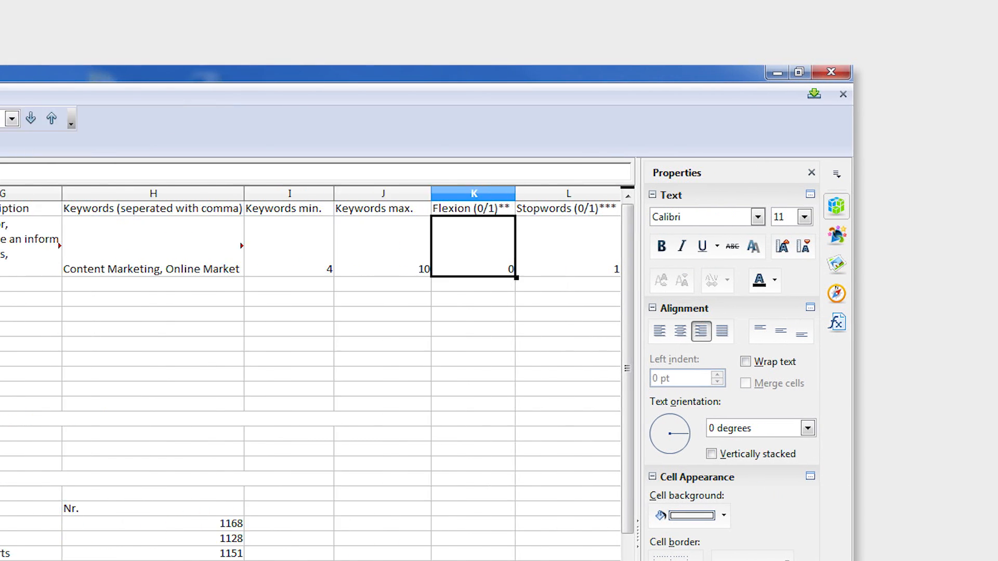
{"action": "type", "text": "1"}
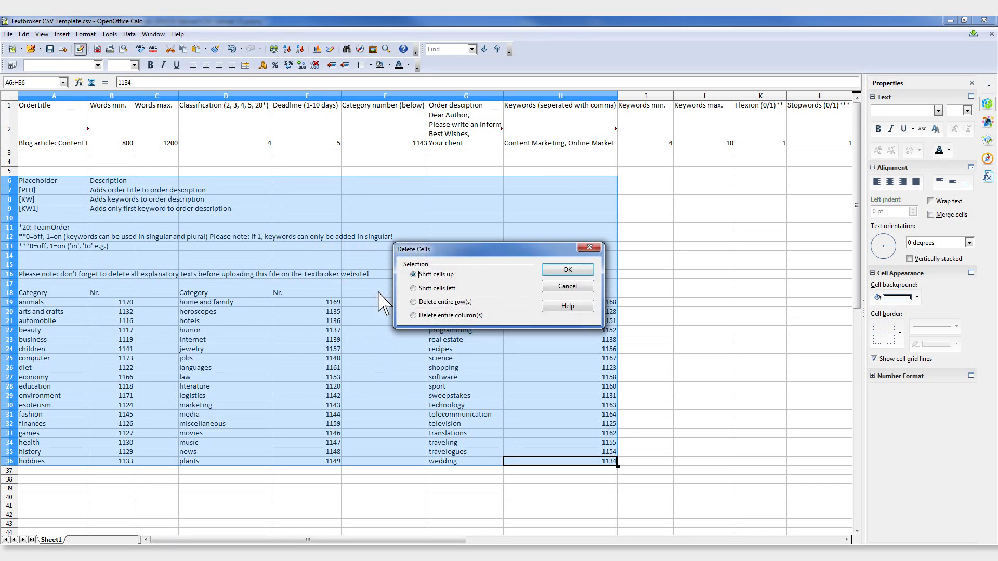
Step: Delete the explanatory cells with Shift cells up, leaving only the order row
{"action": "left_click", "coordinate": [566, 269]}
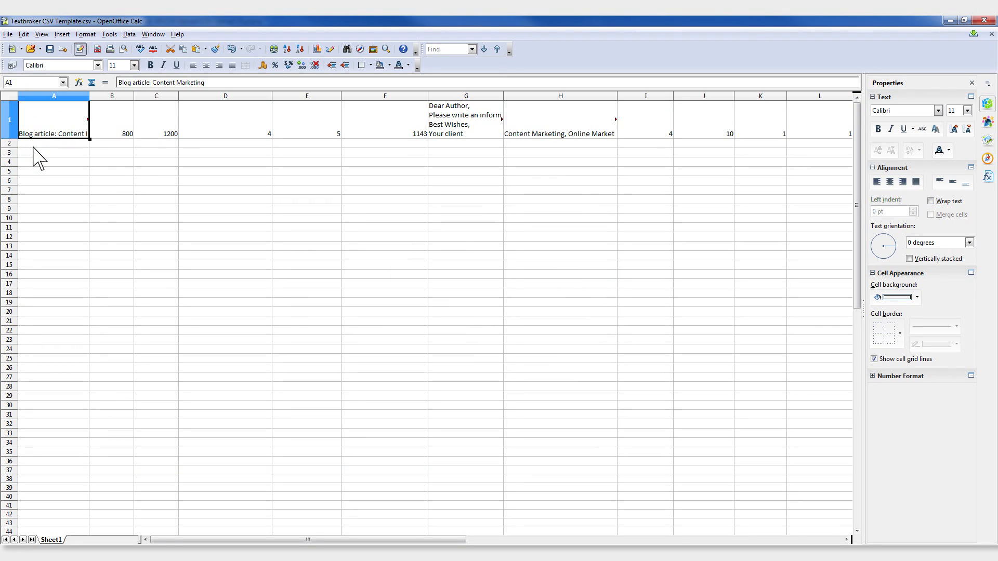
{"action": "left_click", "coordinate": [7, 33]}
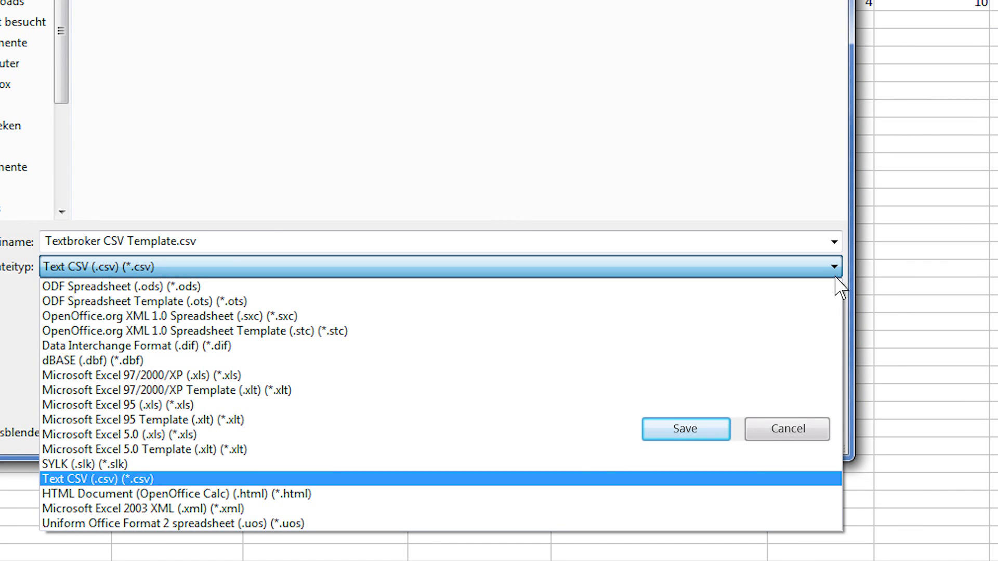
Step: Save the sheet as Text CSV 'Textbroker CSV Template.csv'
{"action": "left_click", "coordinate": [95, 479]}
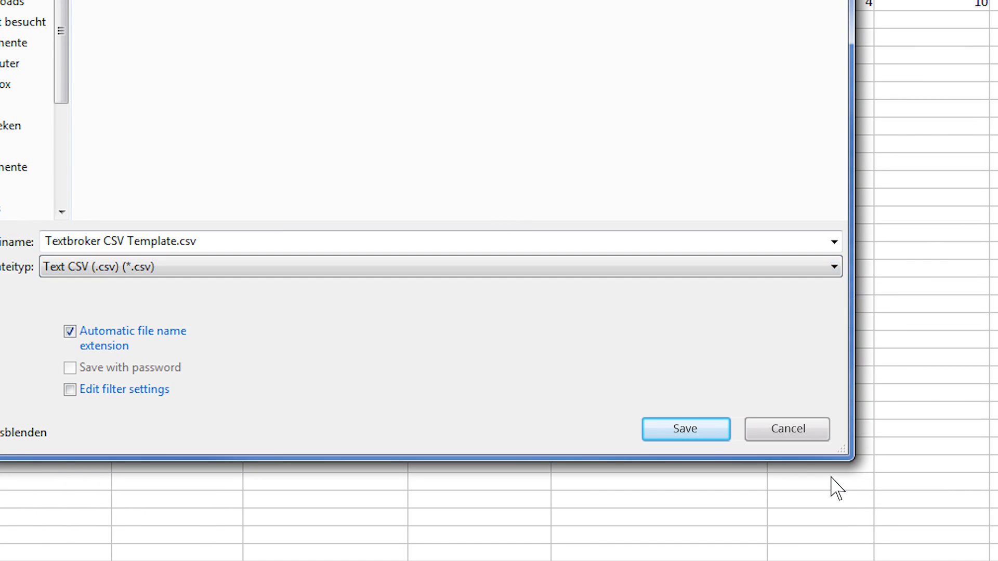
{"action": "left_click", "coordinate": [685, 429]}
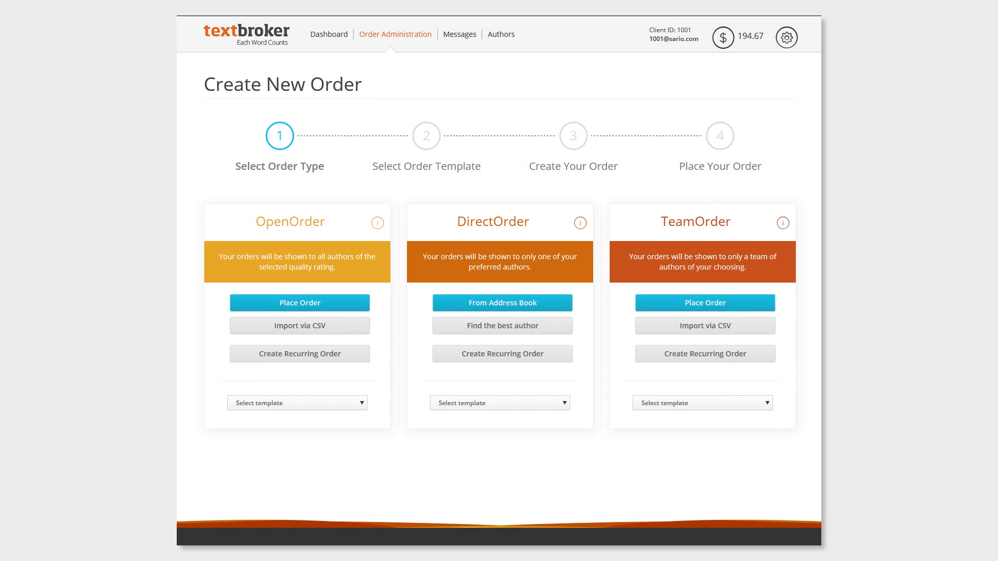
Step: From the OpenOrder CSV import page, view the CSV File Details PDF
{"action": "left_click", "coordinate": [300, 326]}
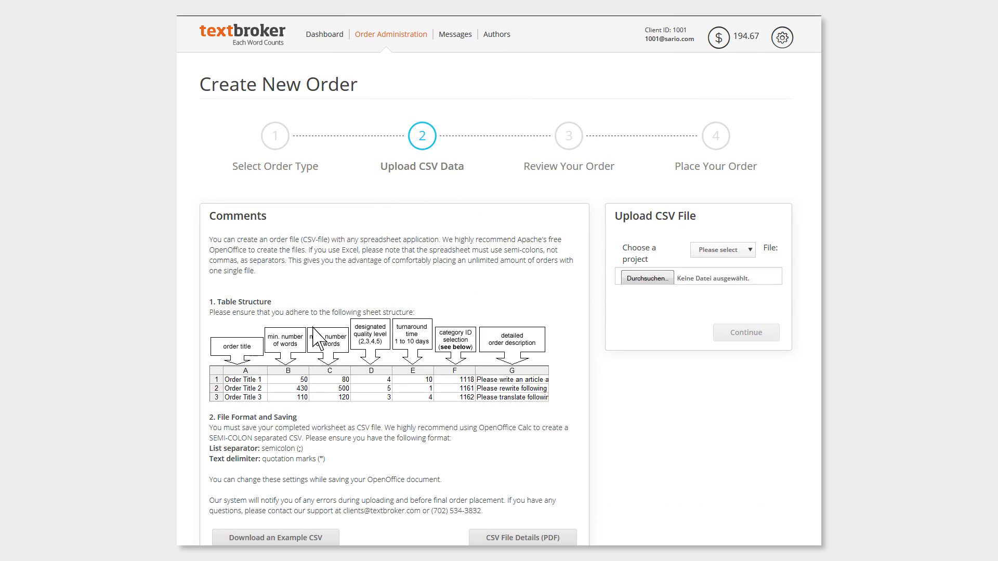
{"action": "scroll", "scroll_direction": "down", "scroll_amount": 3}
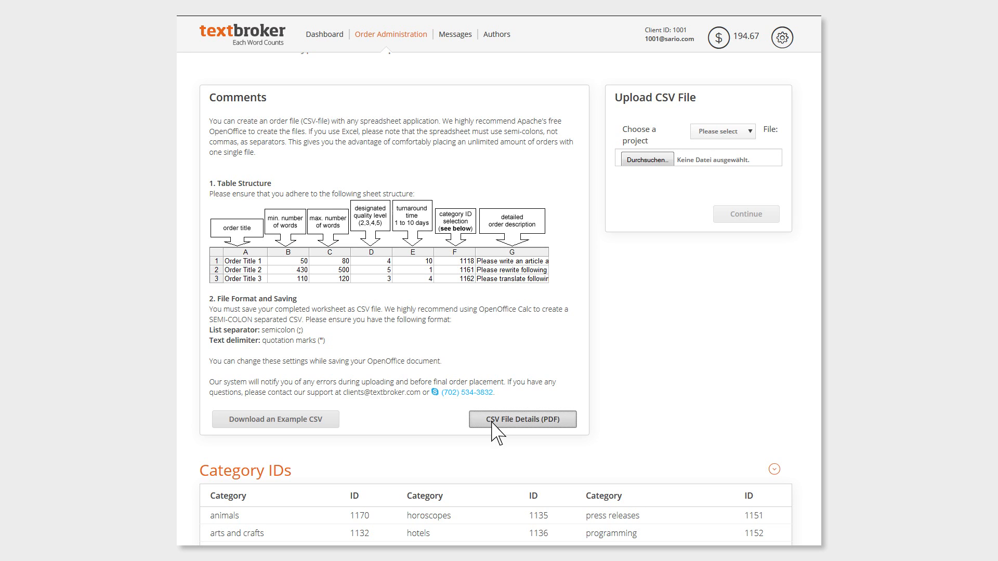
{"action": "left_click", "coordinate": [522, 420]}
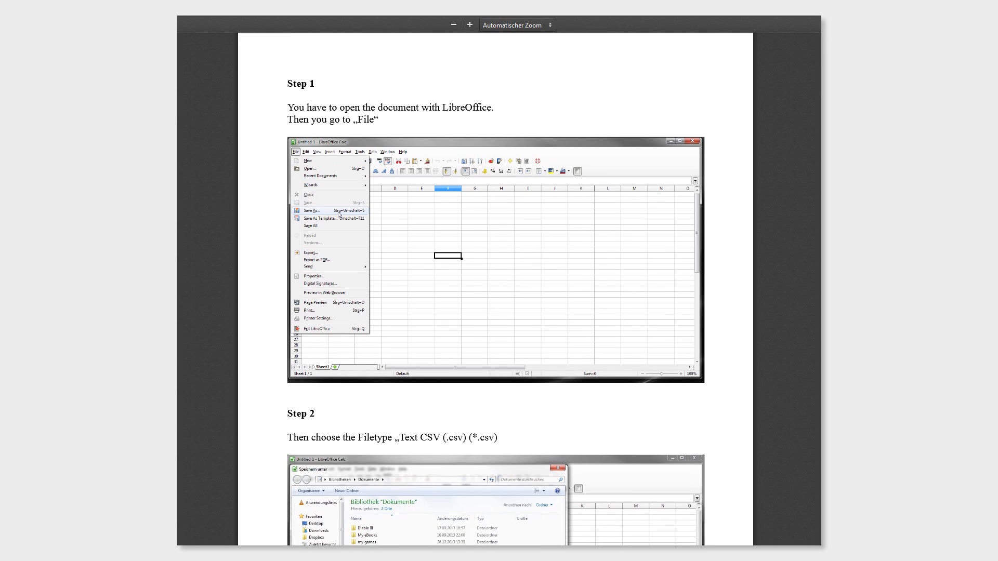
{"action": "scroll", "scroll_direction": "down", "scroll_amount": 3}
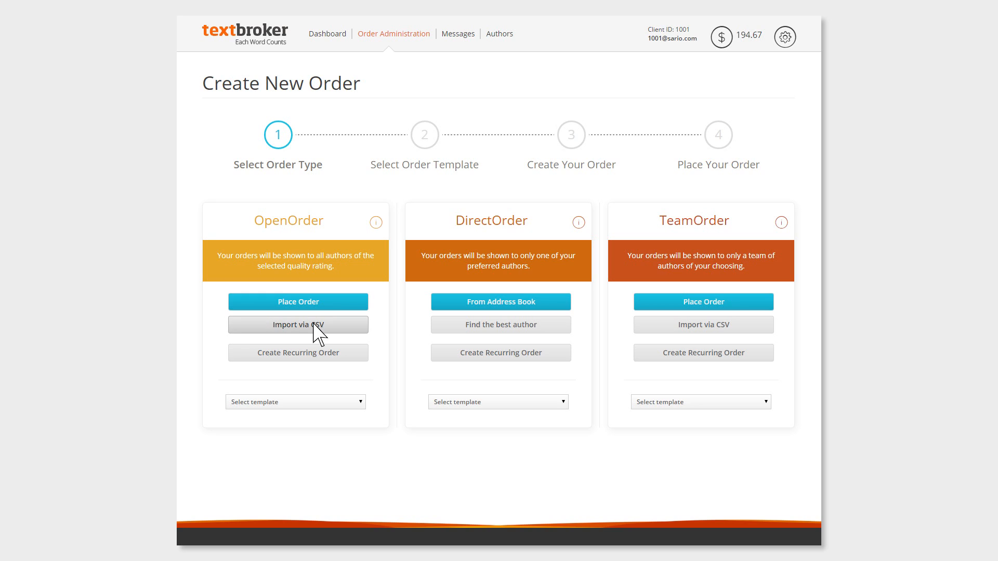
{"action": "mouse_move", "coordinate": [512, 408]}
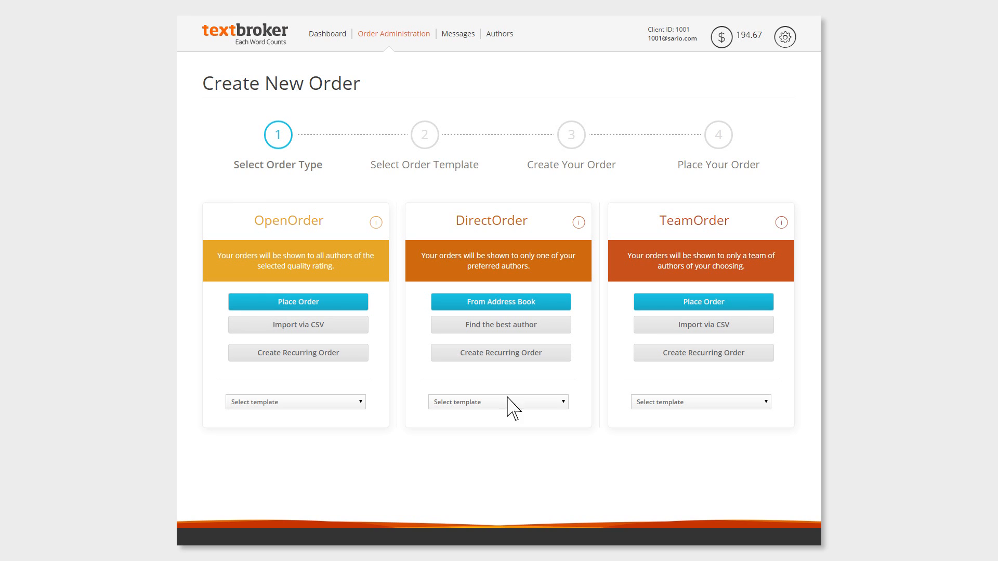
{"action": "mouse_move", "coordinate": [542, 456]}
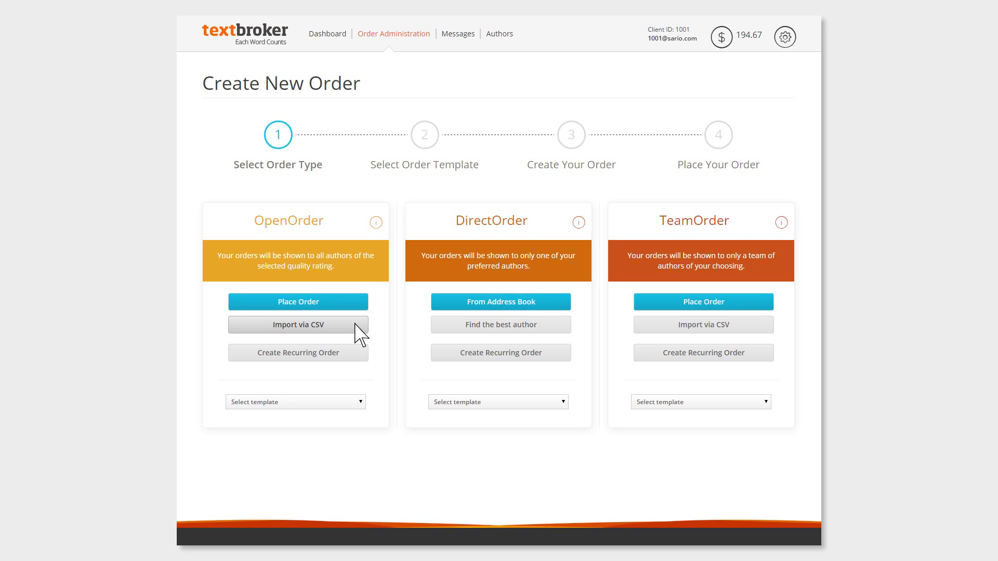
Step: Upload the saved CSV file and assign it to the instructions project
{"action": "left_click", "coordinate": [297, 324]}
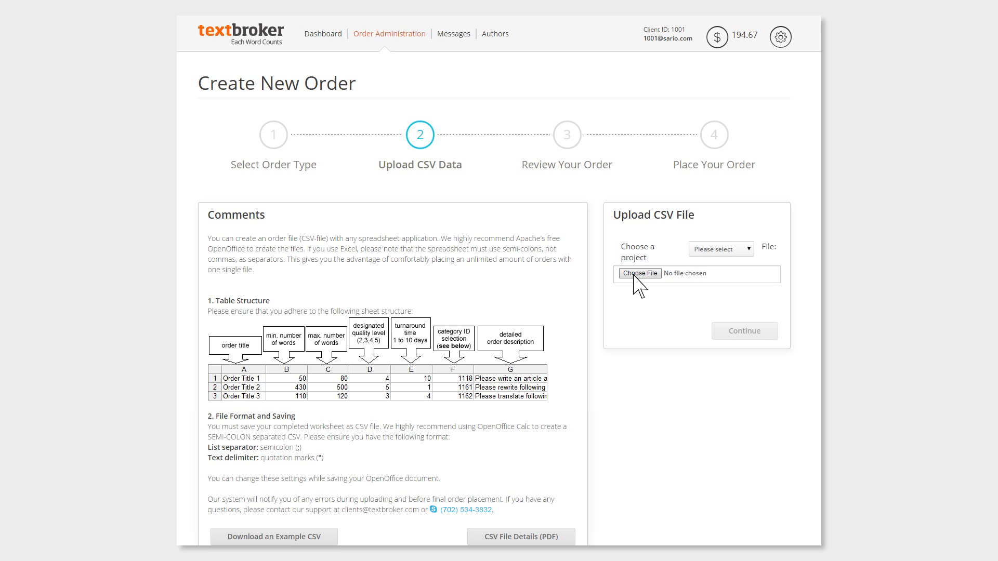
{"action": "left_click", "coordinate": [640, 273]}
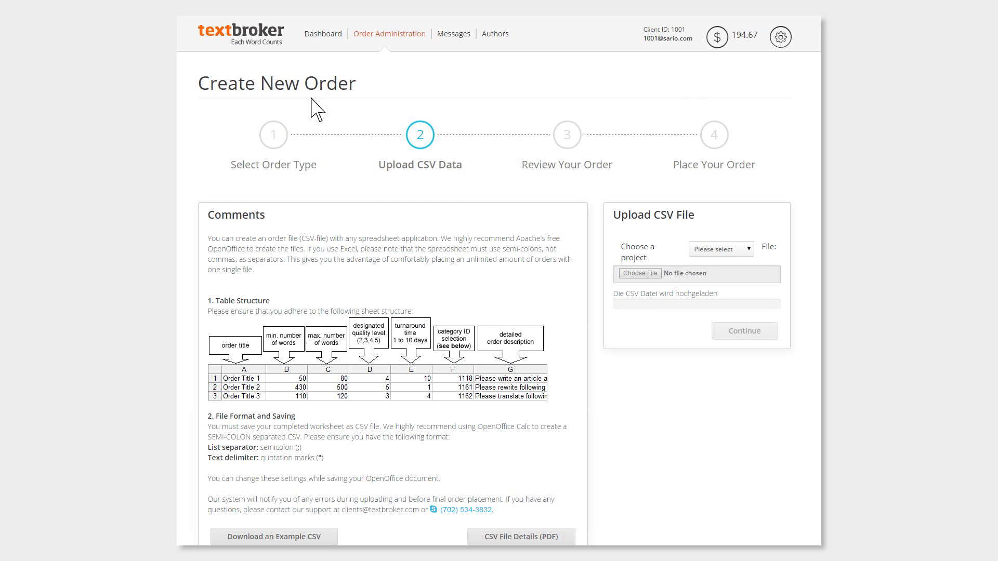
{"action": "left_click", "coordinate": [720, 249]}
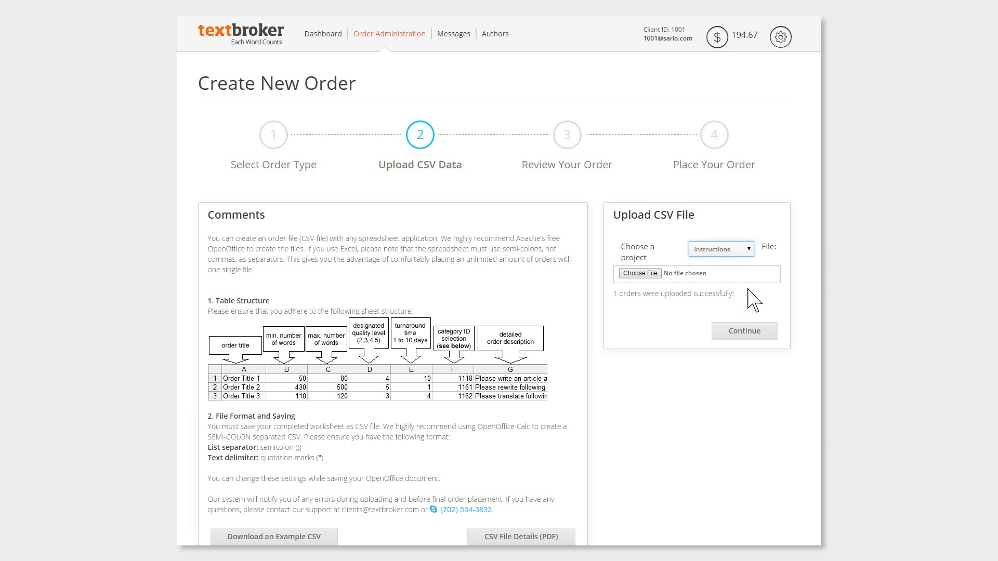
Step: Review the uploaded Content Marketing order and place it as an OpenOrder
{"action": "left_click", "coordinate": [744, 330]}
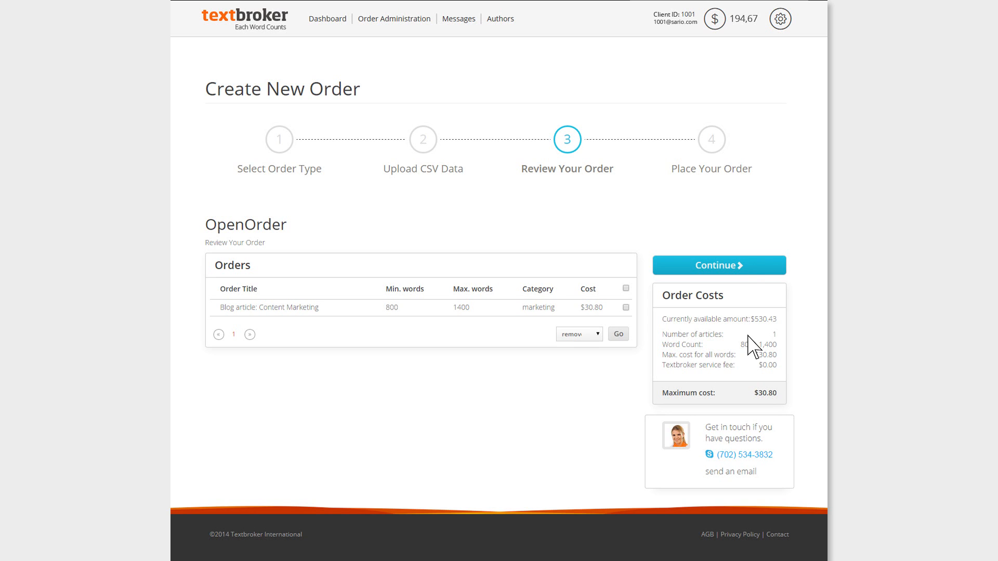
{"action": "left_click", "coordinate": [718, 265]}
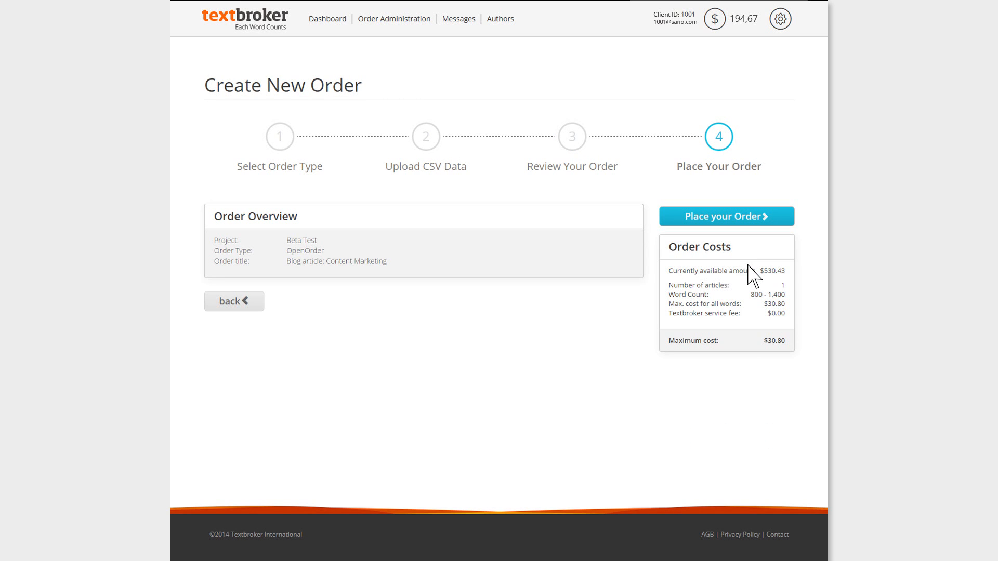
{"action": "left_click", "coordinate": [726, 216]}
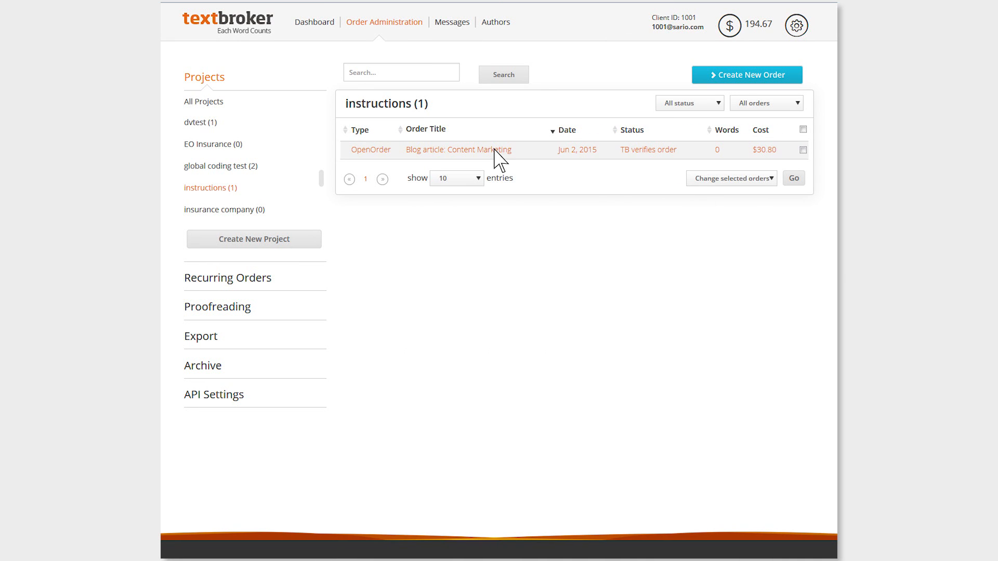
Step: Show the full details and briefing of the Blog article: Content Marketing order
{"action": "left_click", "coordinate": [458, 149]}
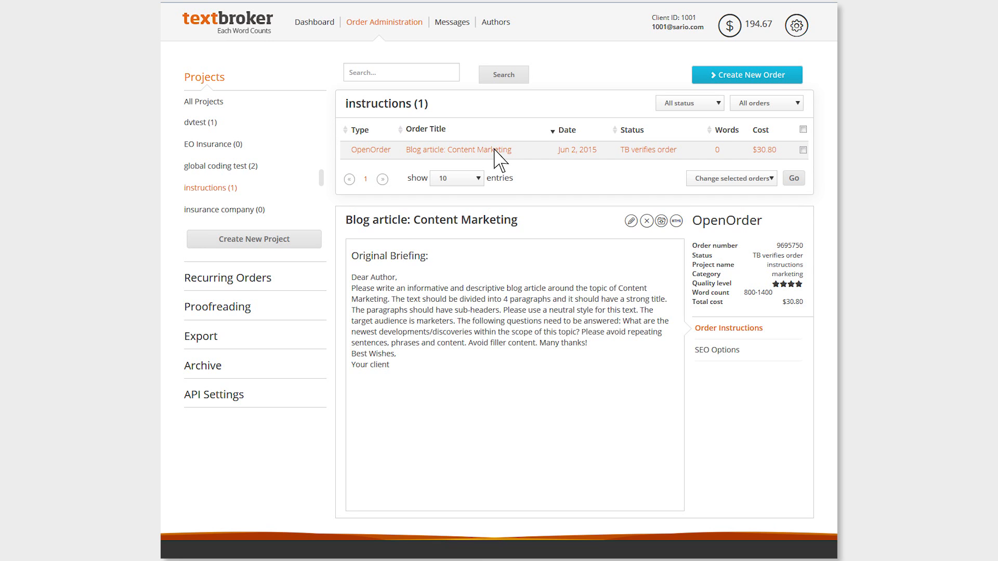